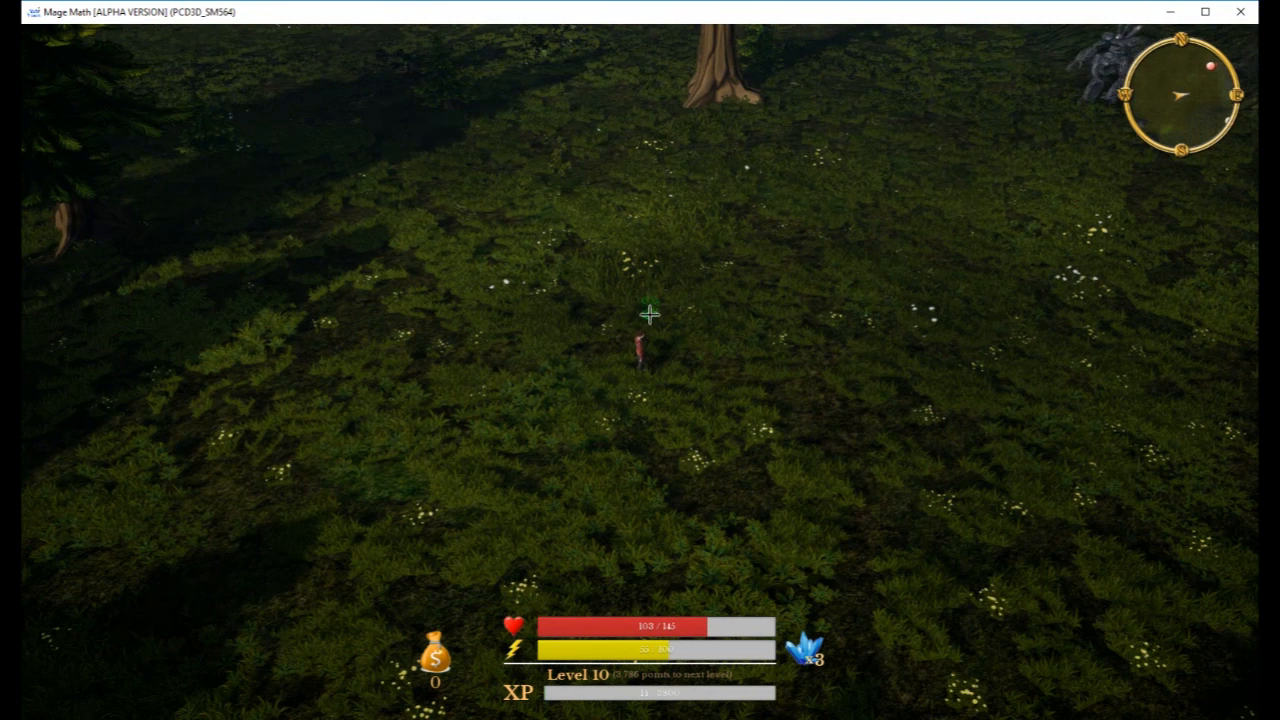
pyautogui.moveTo(776, 414)
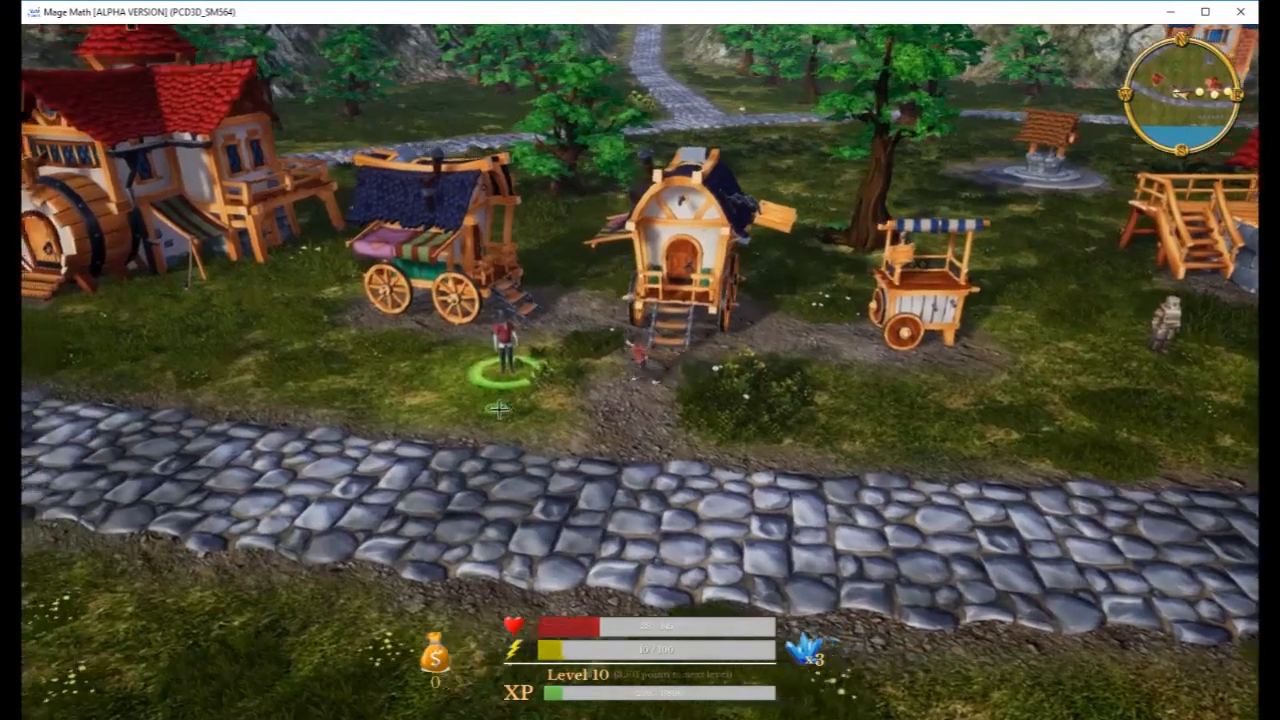
# Walk the mage through Math Village to the quiz building, starting question 1 of 10
pyautogui.click(796, 450)
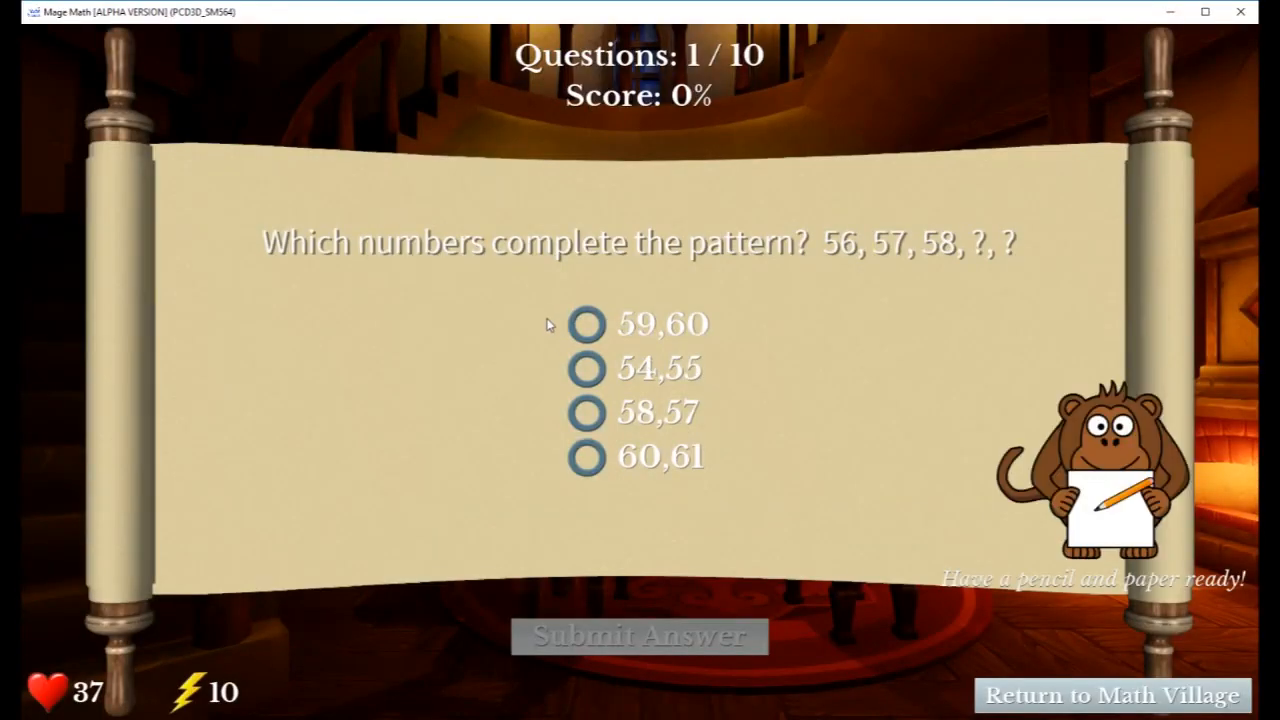
pyautogui.moveTo(662, 342)
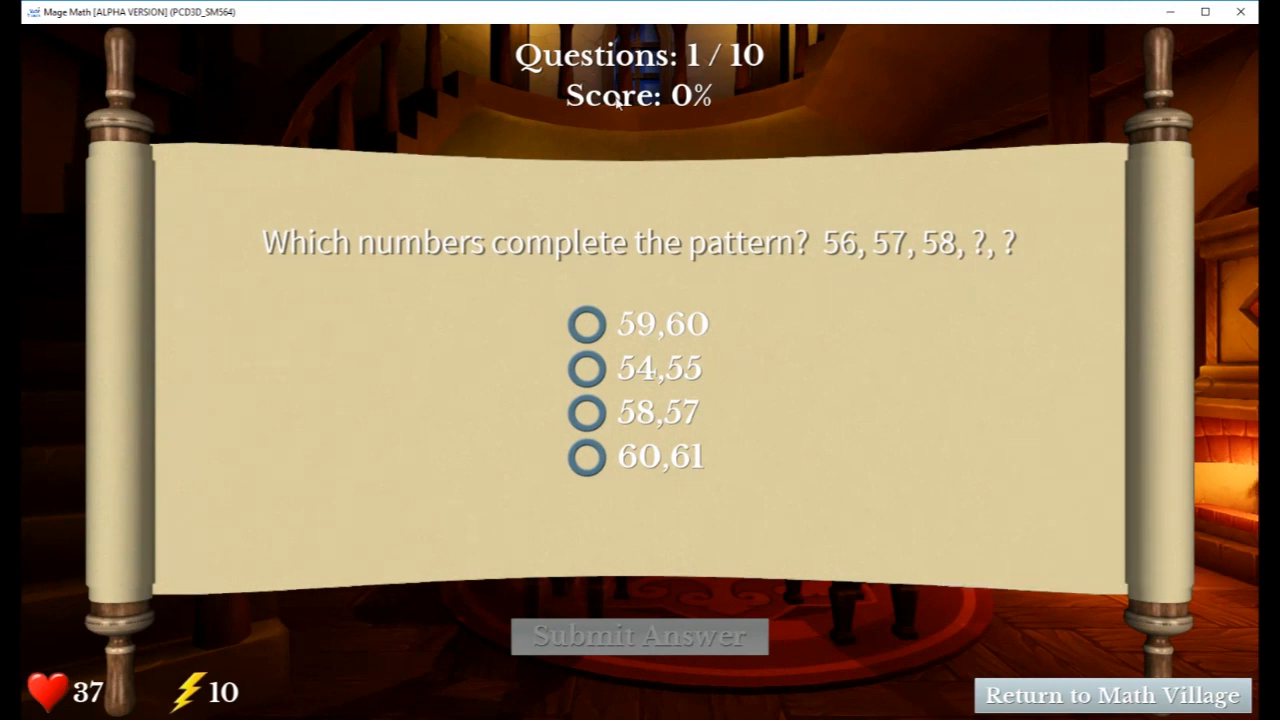
pyautogui.moveTo(644, 150)
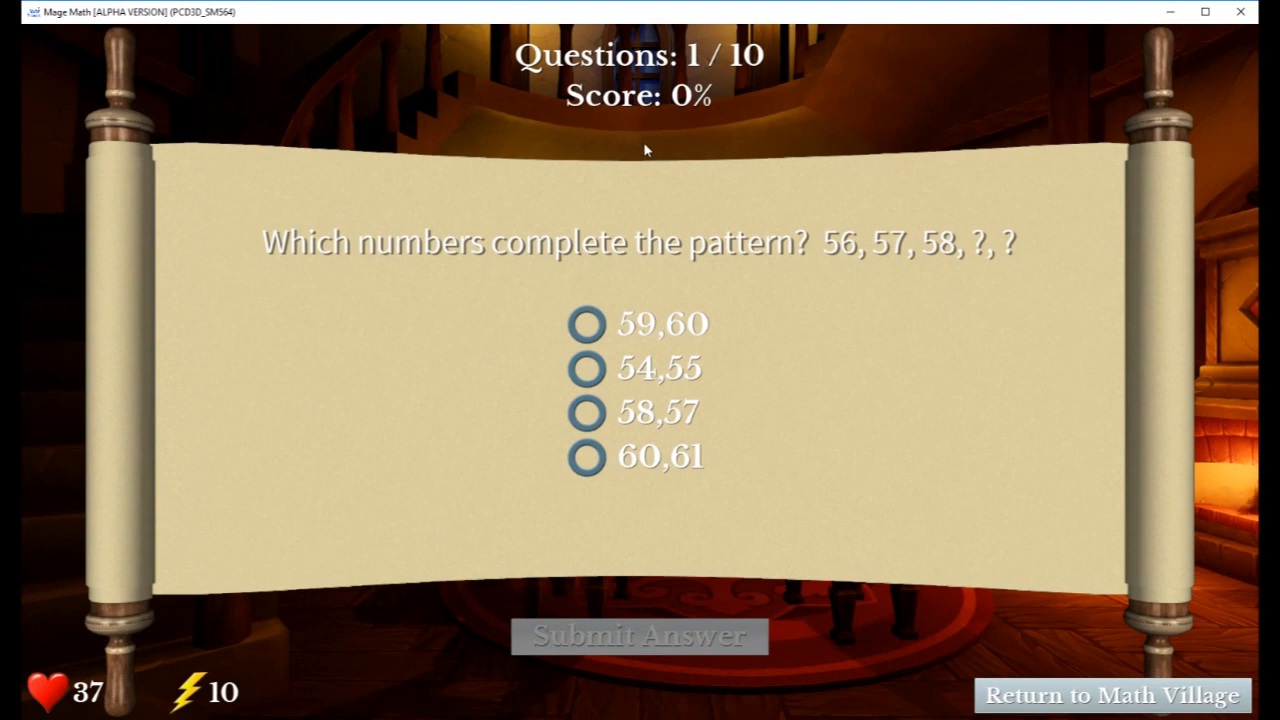
pyautogui.moveTo(276, 684)
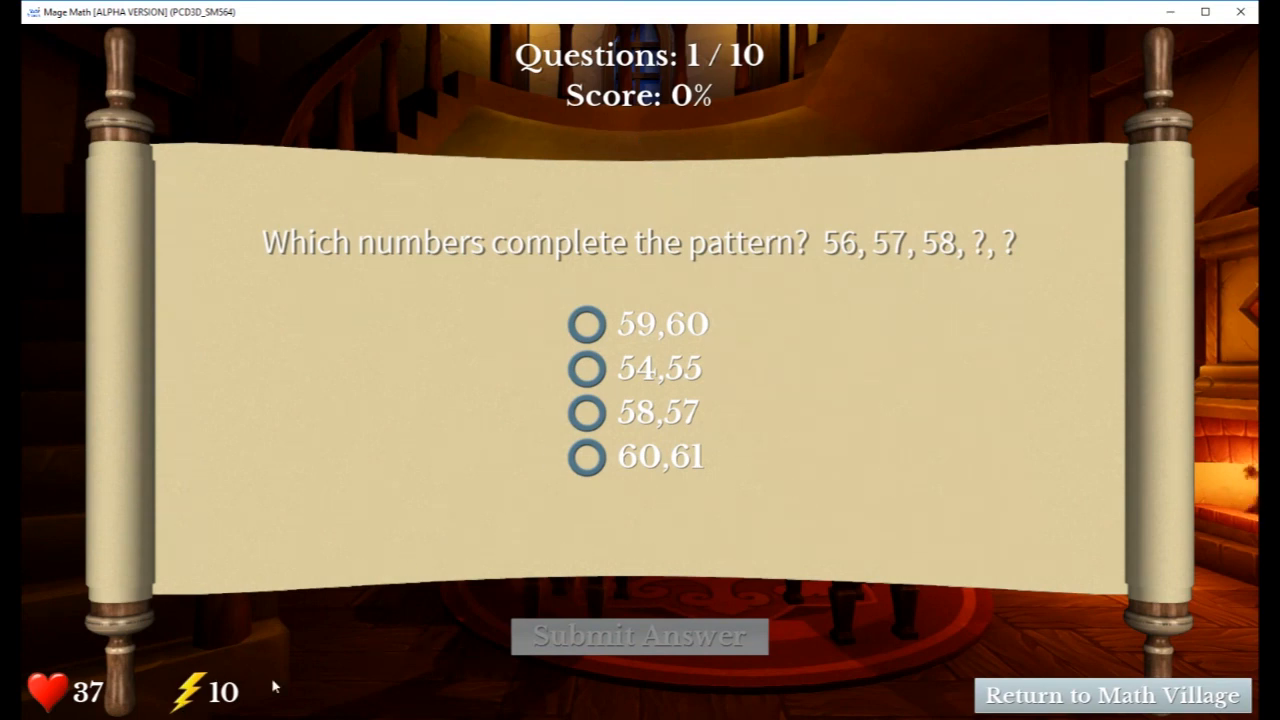
pyautogui.moveTo(560, 410)
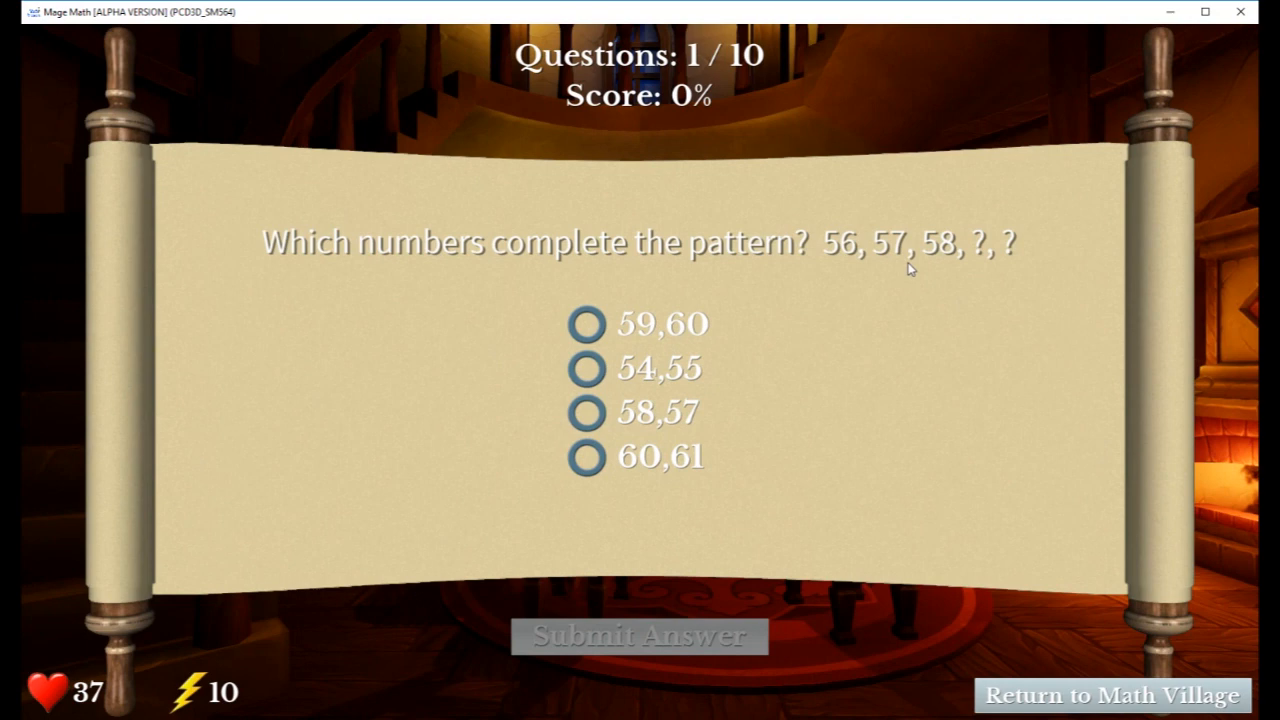
pyautogui.moveTo(956, 292)
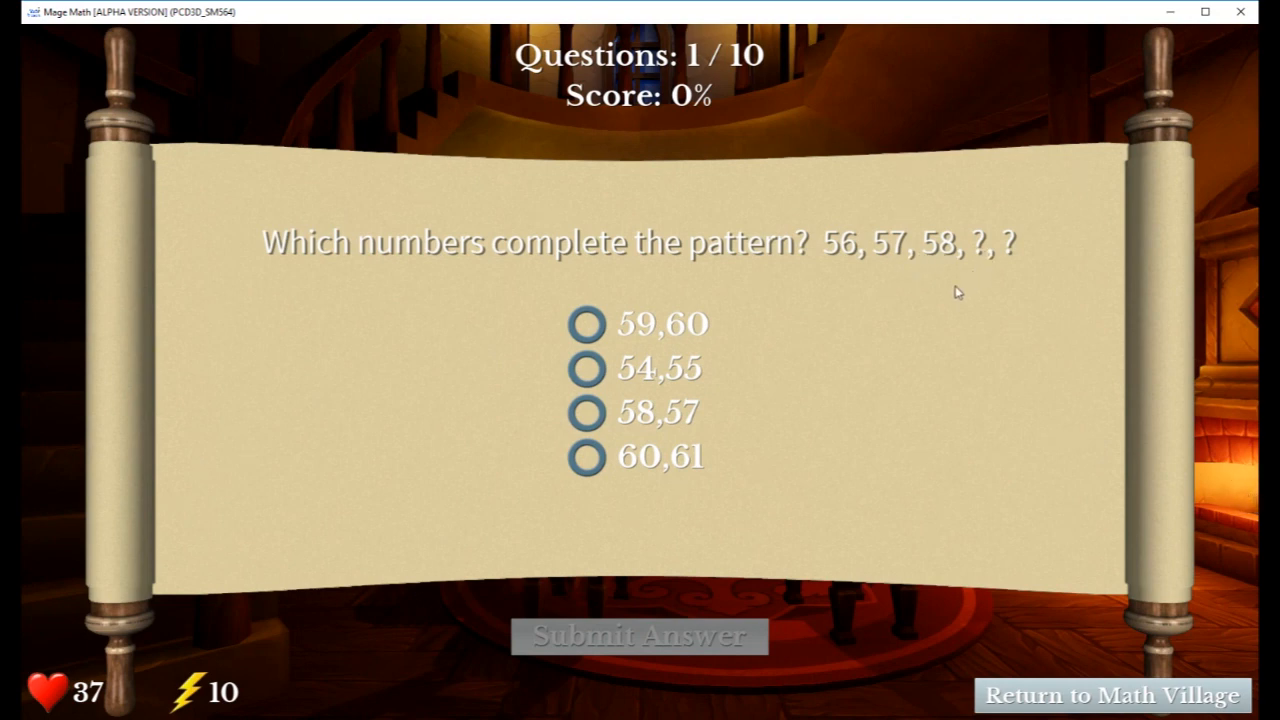
# Answer the number-pattern question with 59,60 and submit, bringing the score to 100%
pyautogui.click(586, 324)
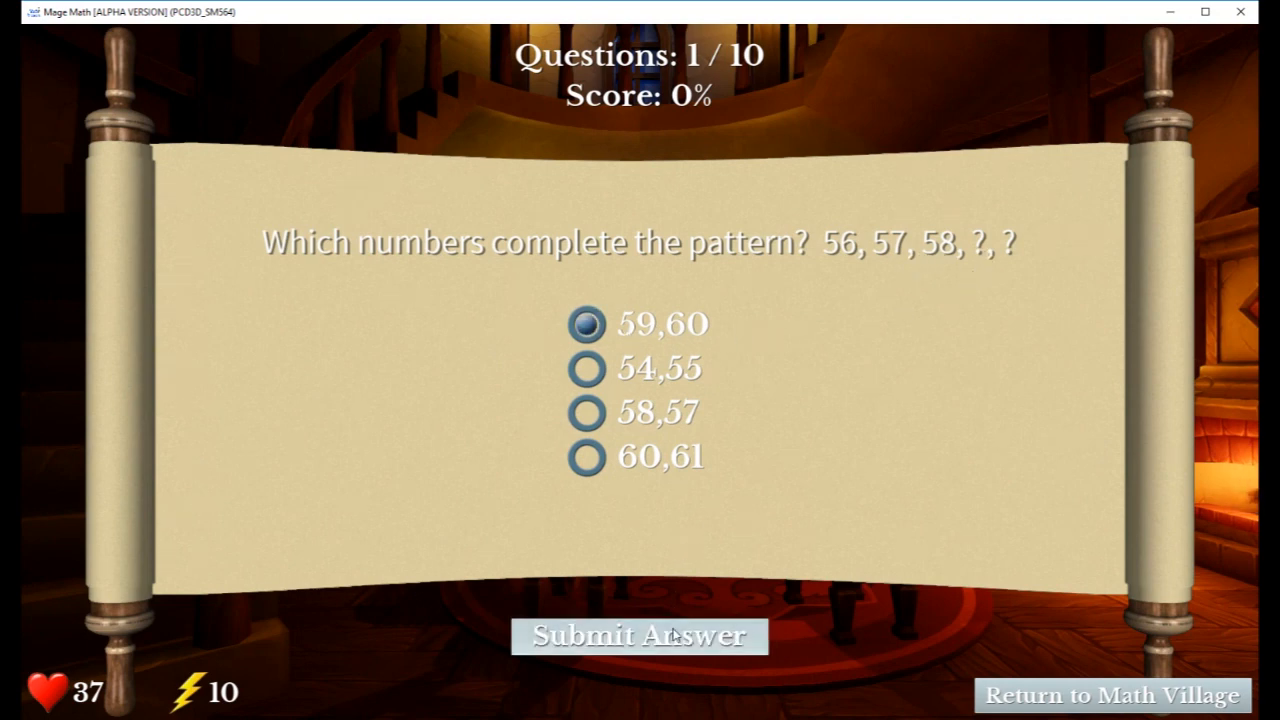
pyautogui.click(640, 636)
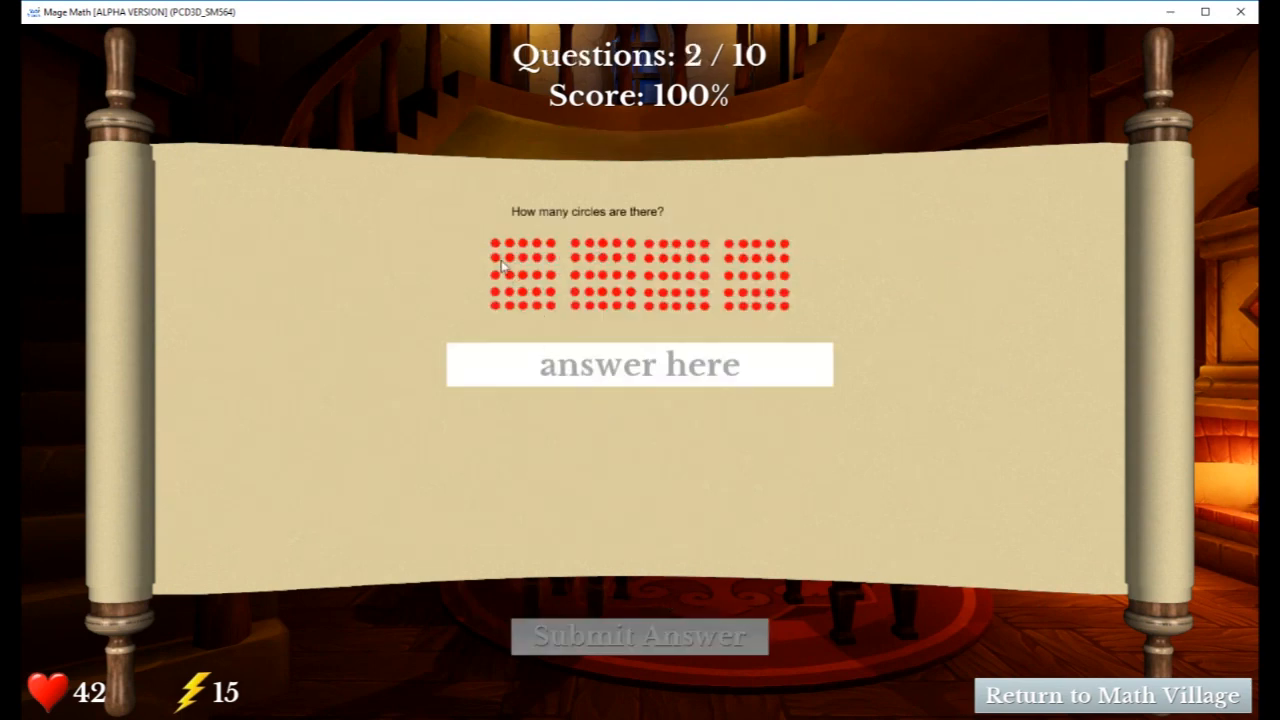
# Answer the circle-counting question with 10 and submit; marked wrong (correct 100), score 50%
pyautogui.click(640, 364)
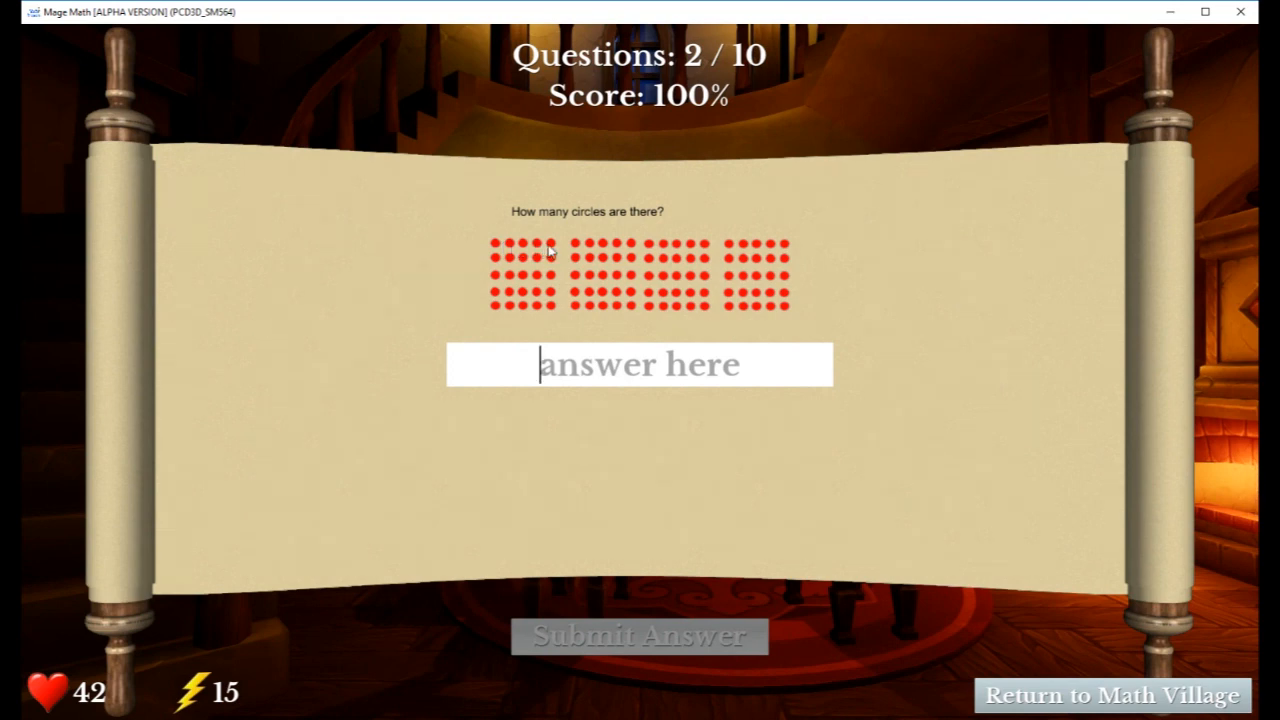
pyautogui.moveTo(884, 322)
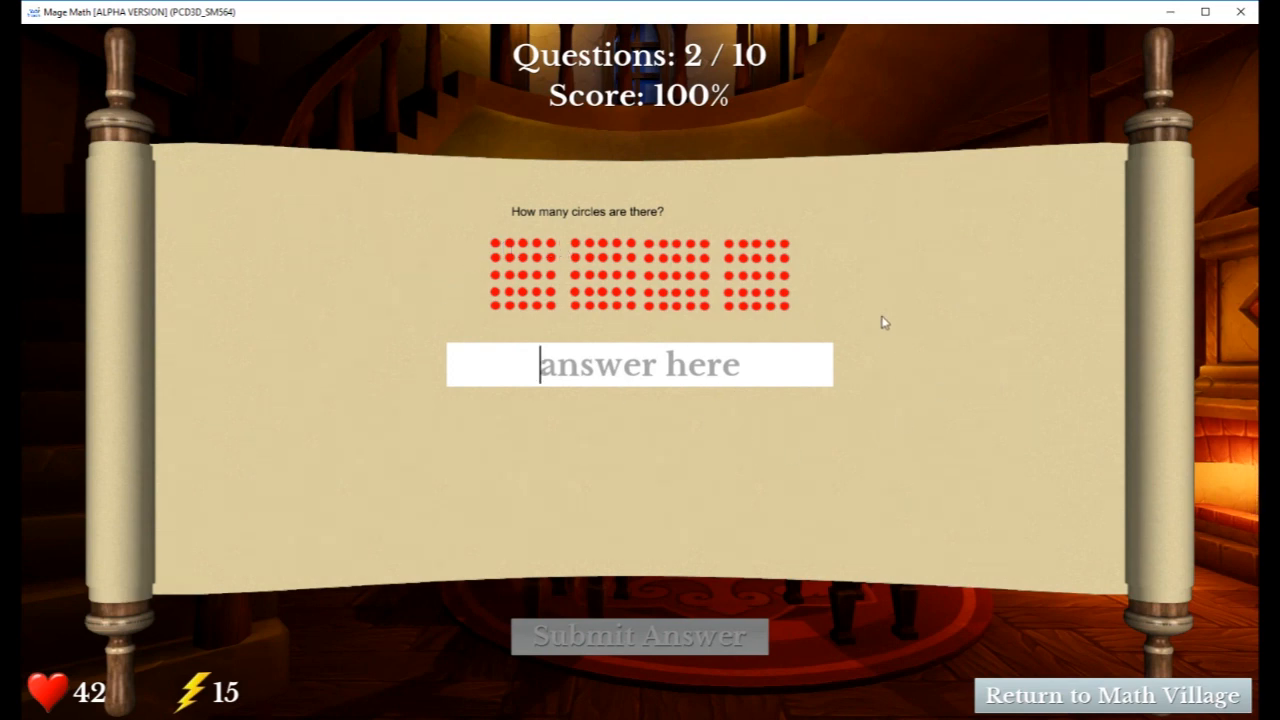
pyautogui.moveTo(1040, 364)
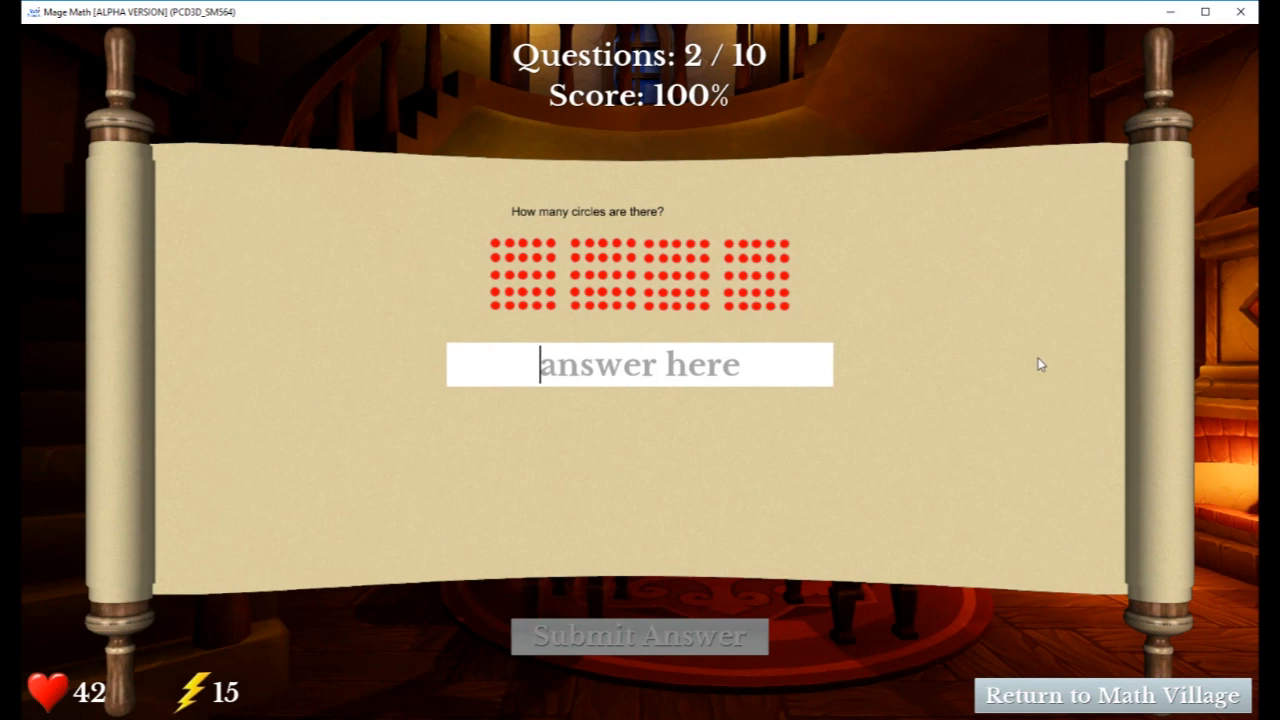
pyautogui.moveTo(550, 188)
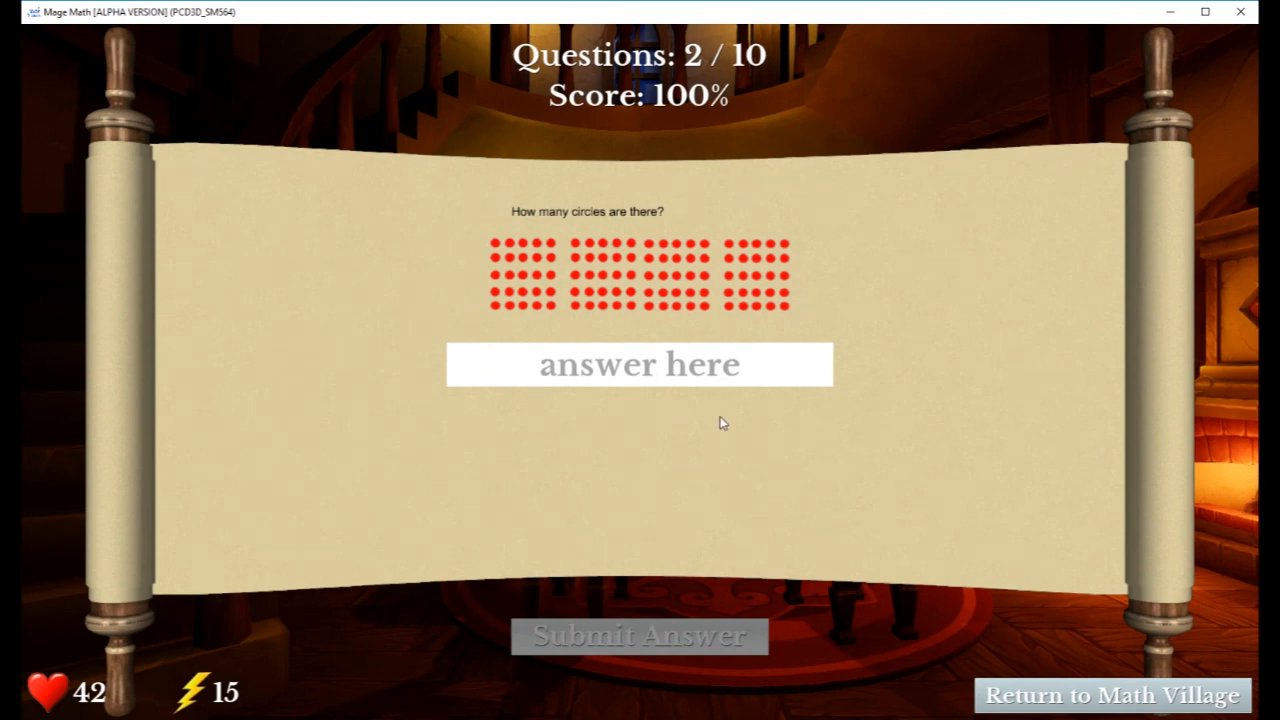
pyautogui.click(640, 364)
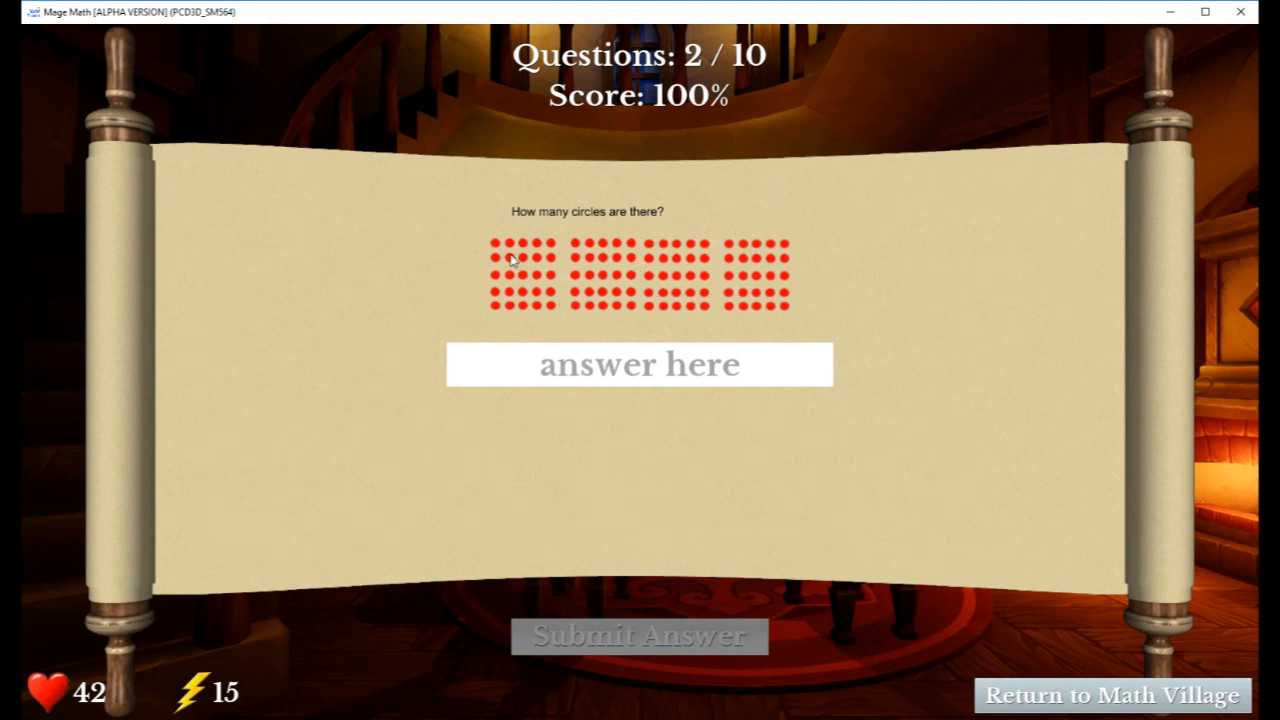
pyautogui.moveTo(704, 370)
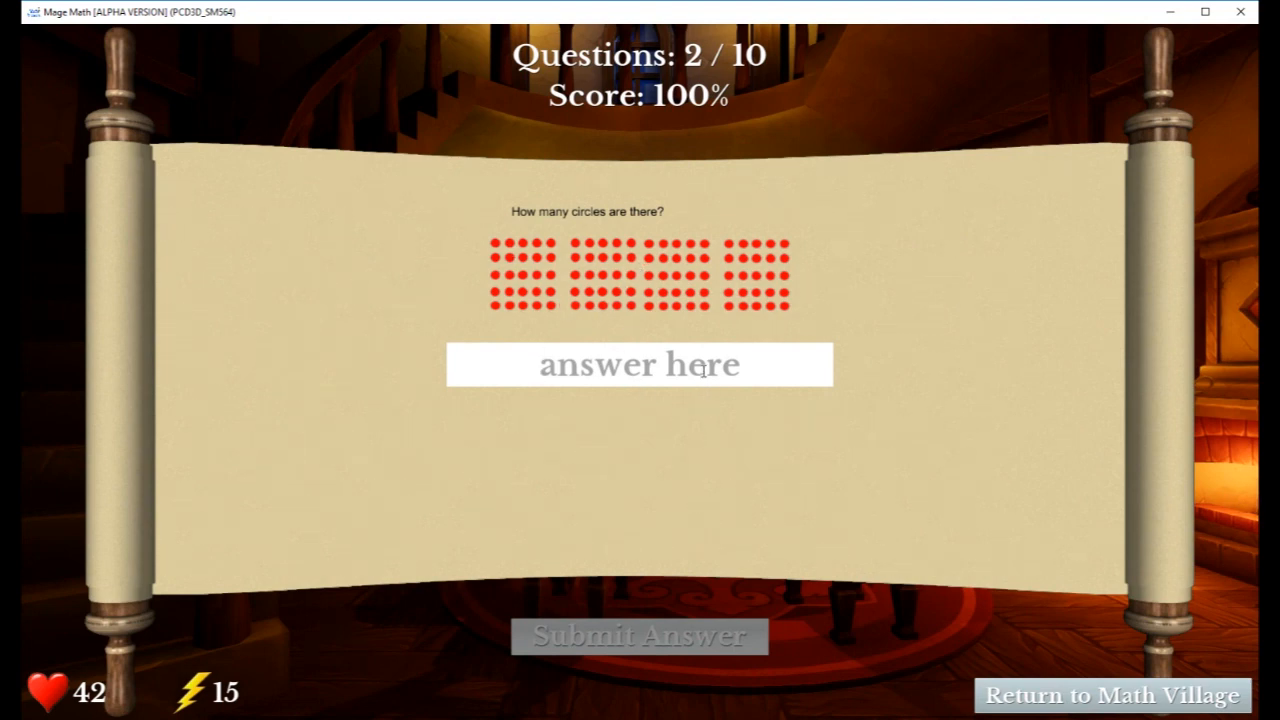
pyautogui.write('10')
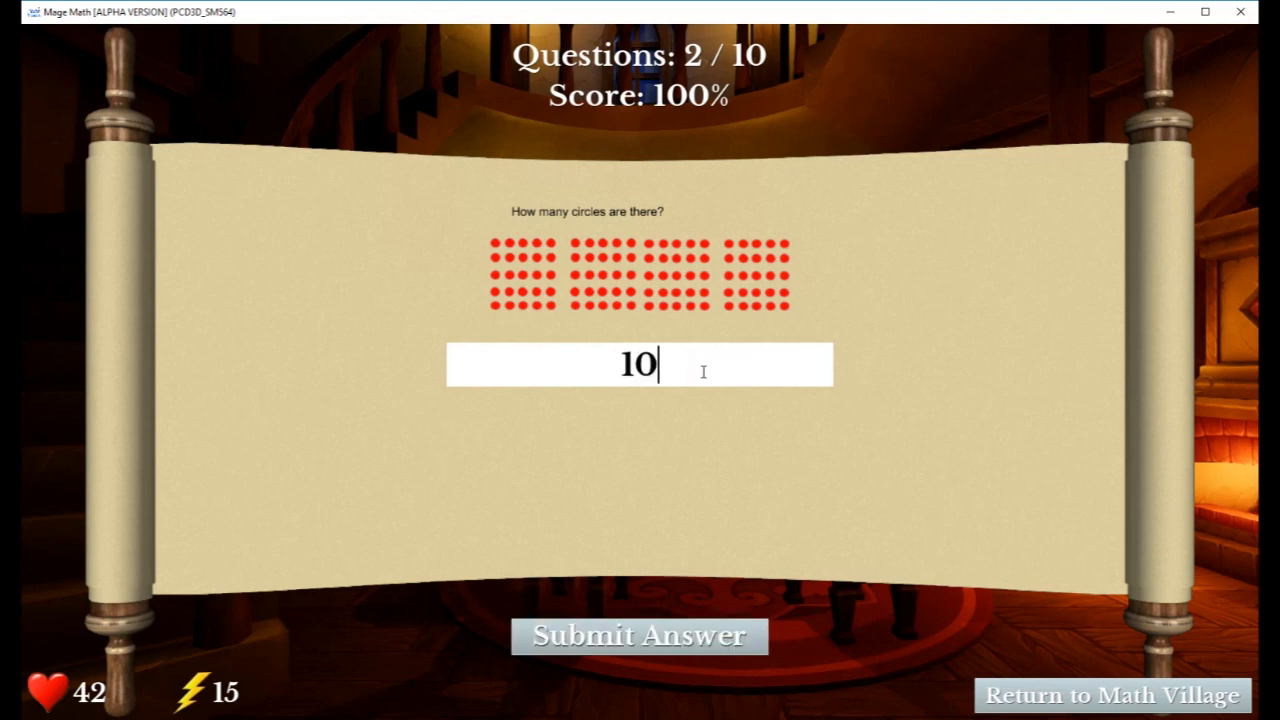
pyautogui.click(640, 636)
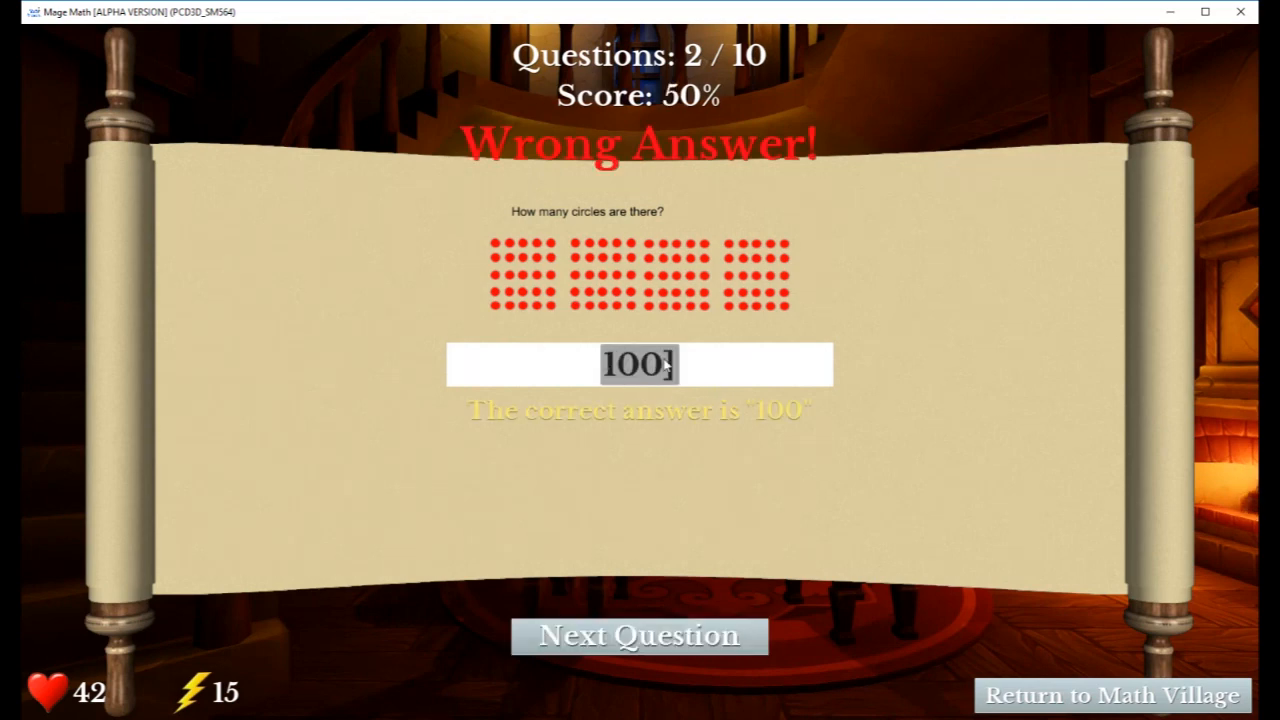
pyautogui.moveTo(696, 504)
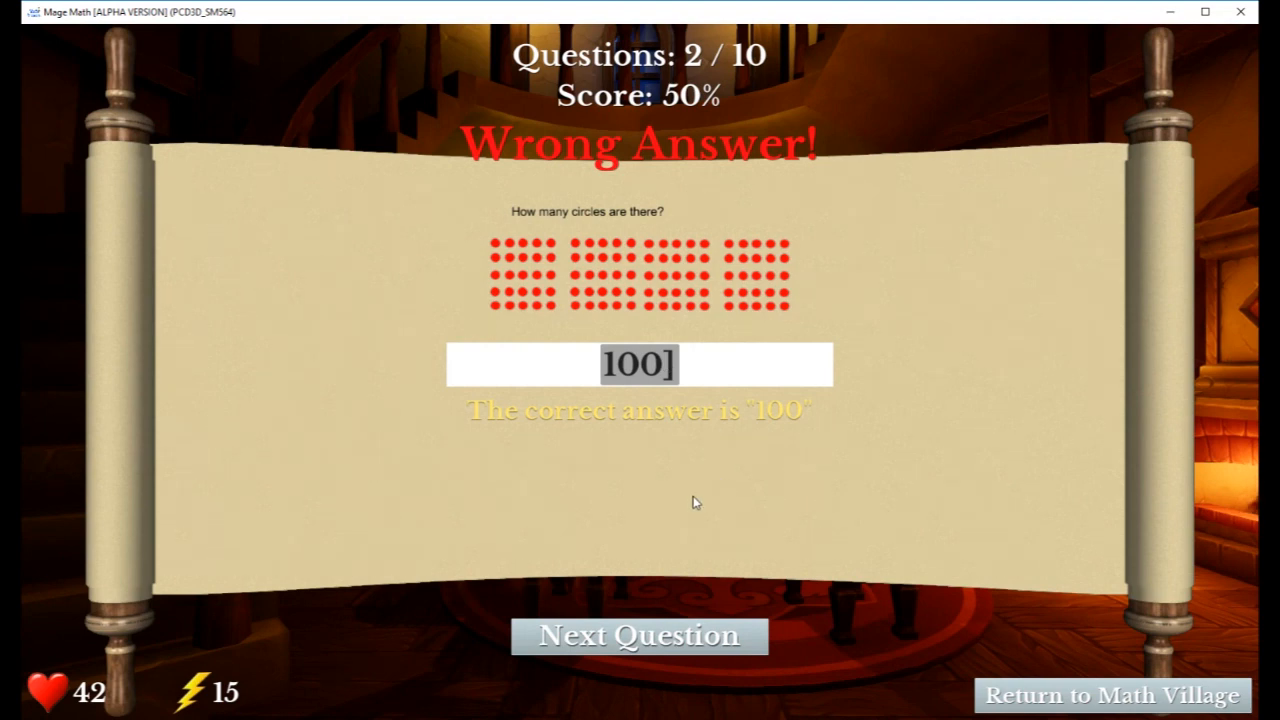
# Advance to question 3, answer the number sequence with 55 and submit (wrong, correct 26)
pyautogui.click(640, 636)
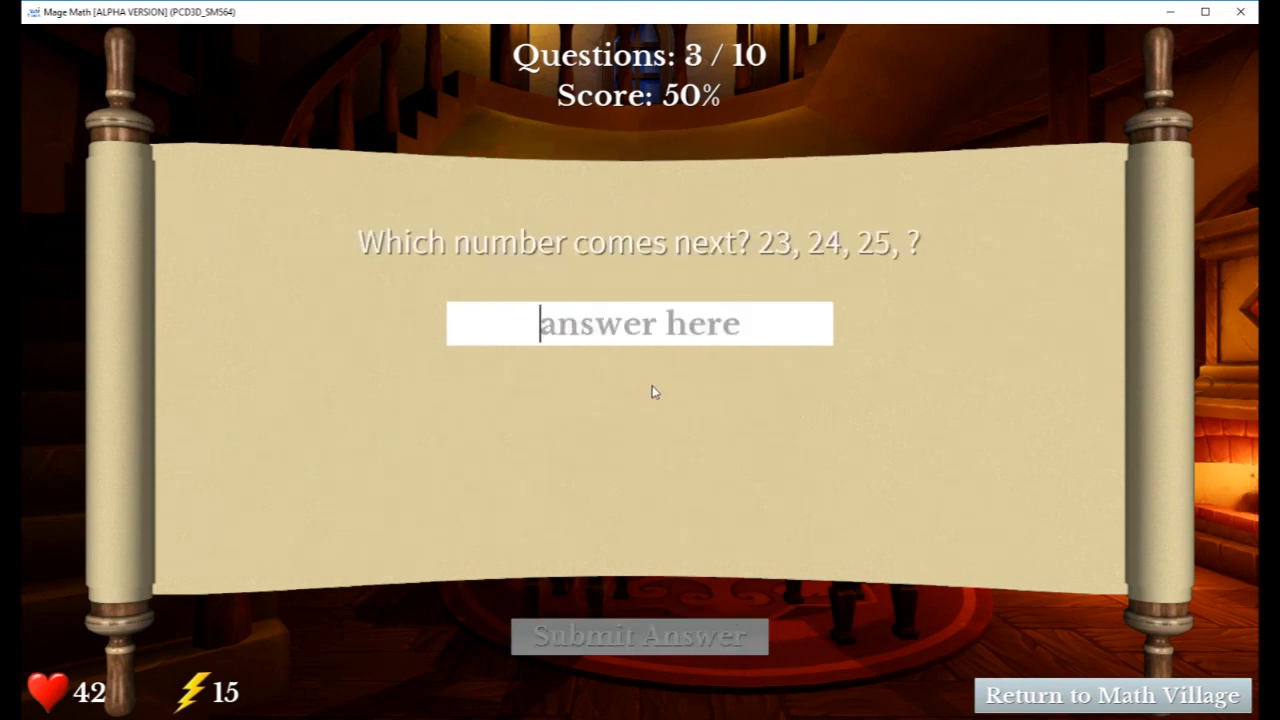
pyautogui.write('55')
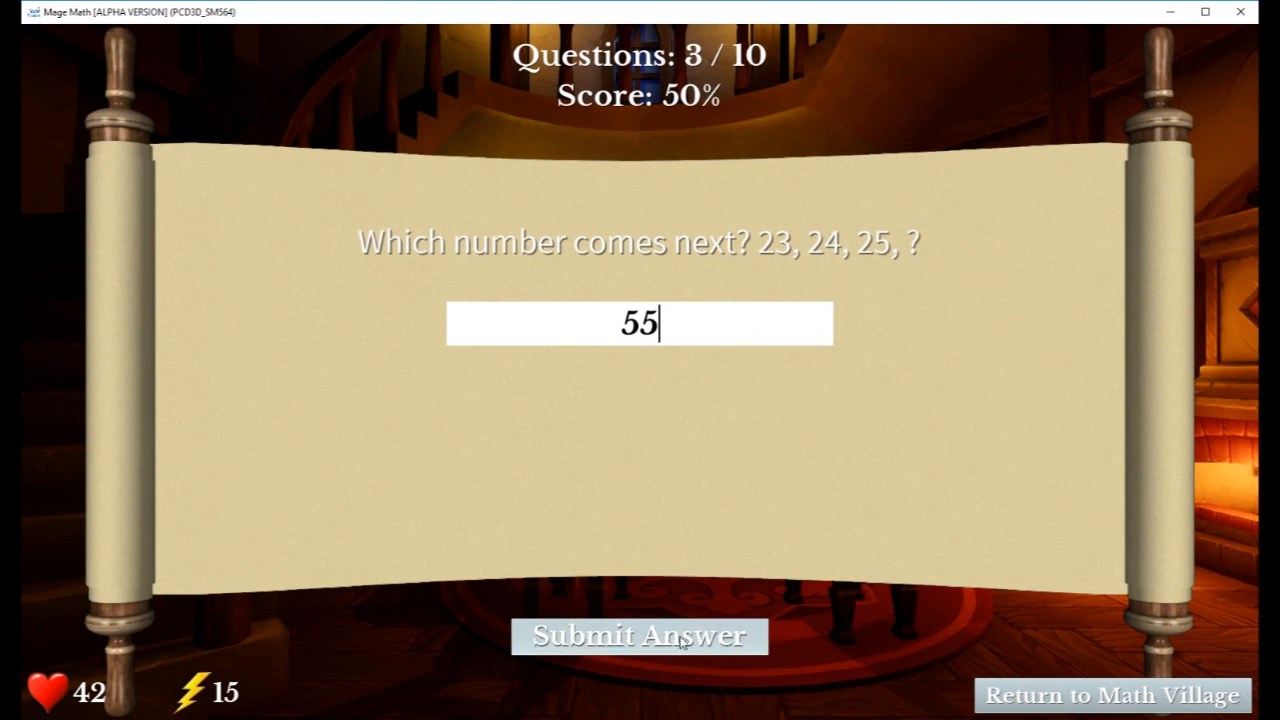
pyautogui.click(640, 636)
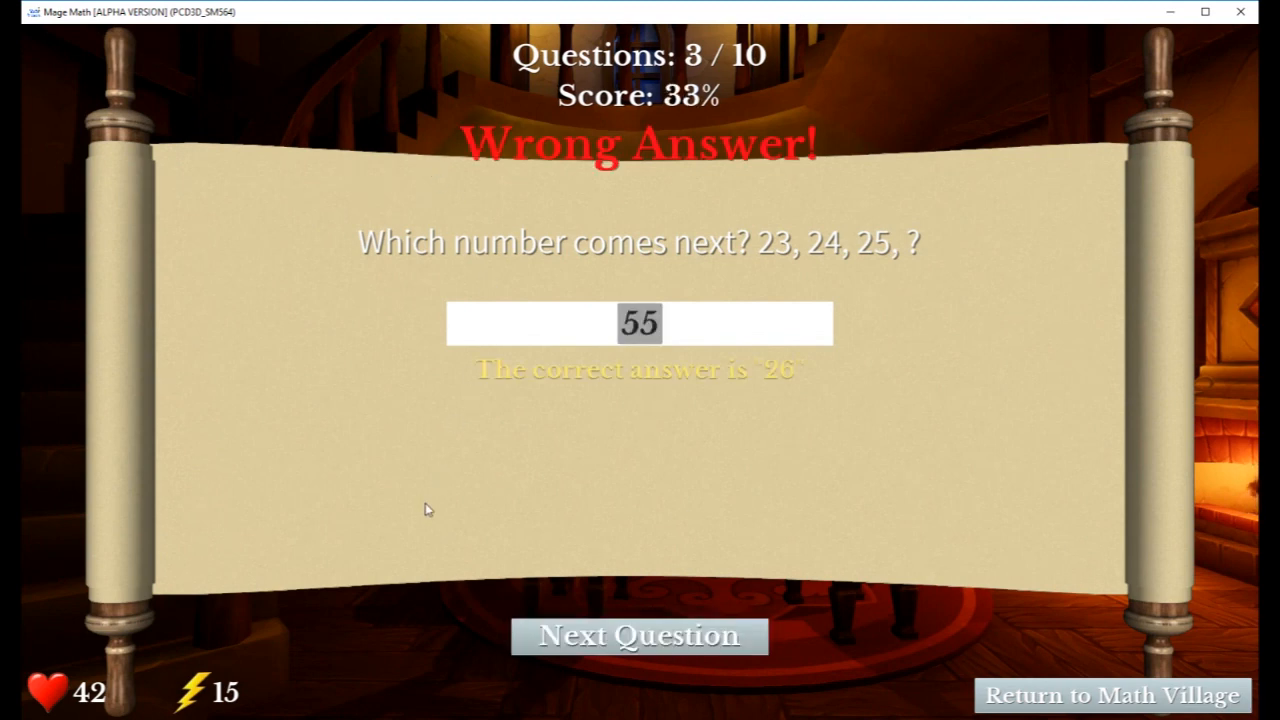
# Advance to question 4, answer the circle count with 45 and submit correctly, score back to 50%
pyautogui.click(640, 636)
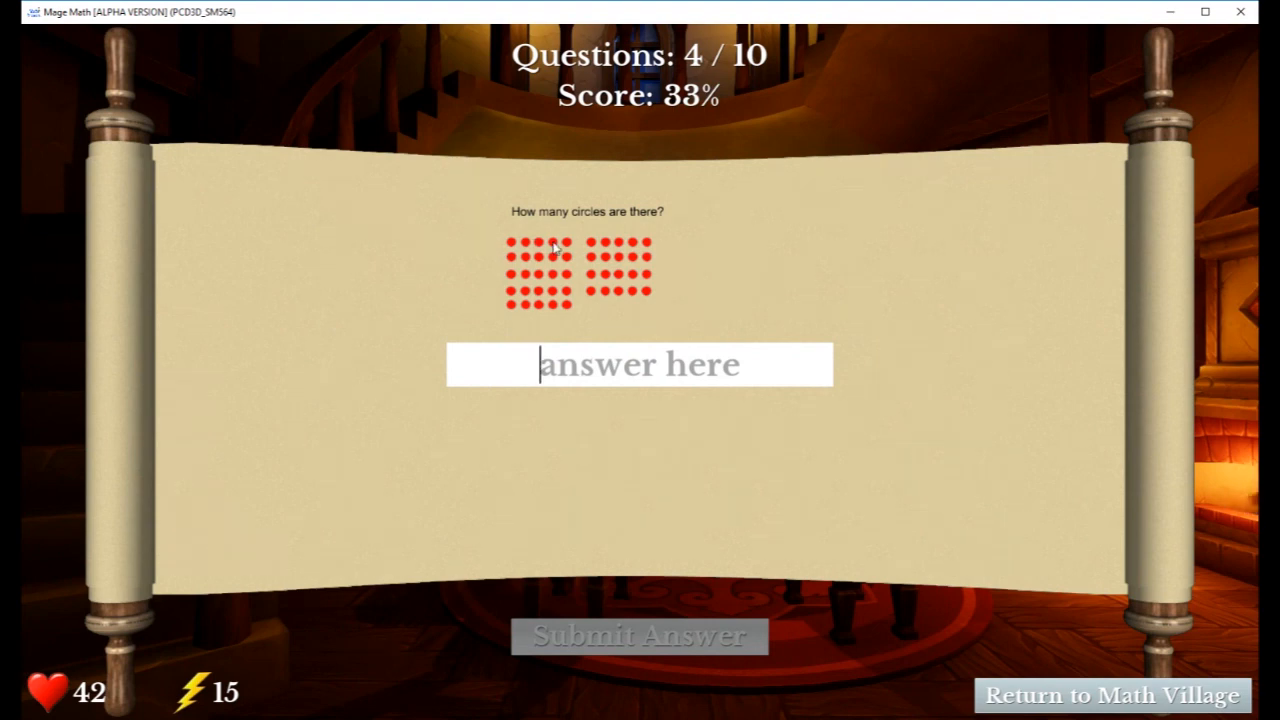
pyautogui.moveTo(572, 264)
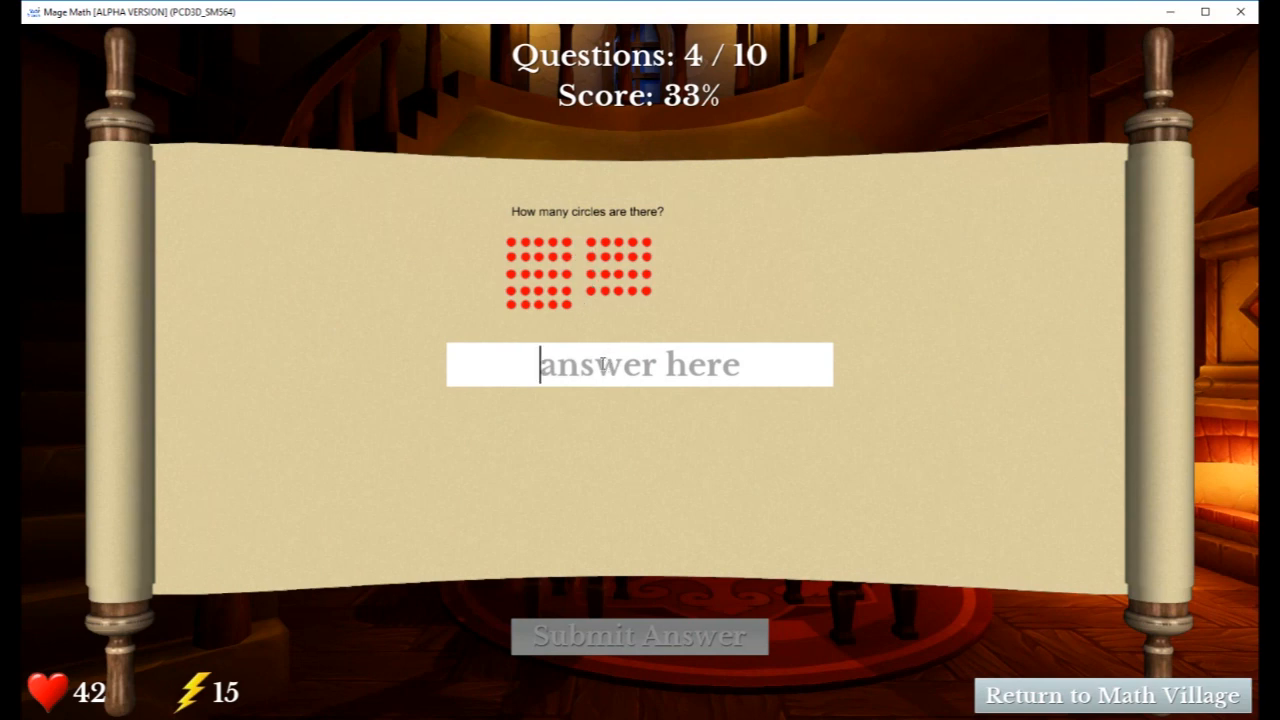
pyautogui.write('45')
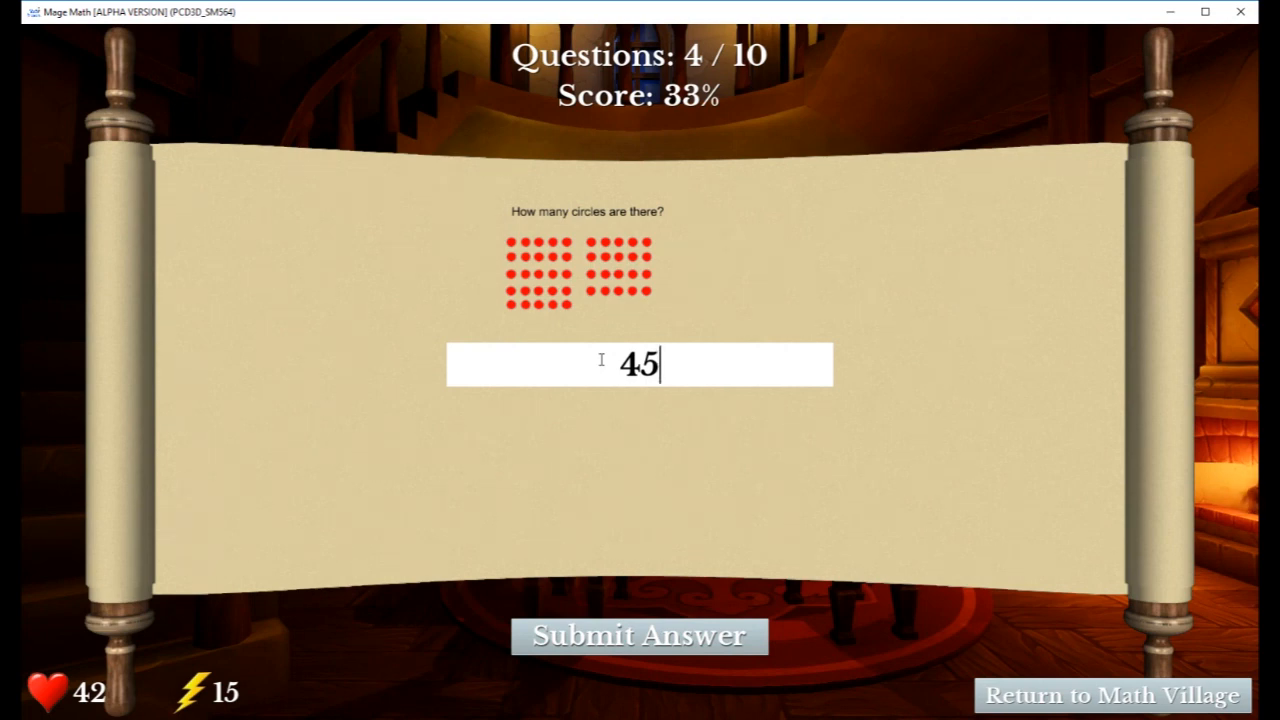
pyautogui.click(640, 636)
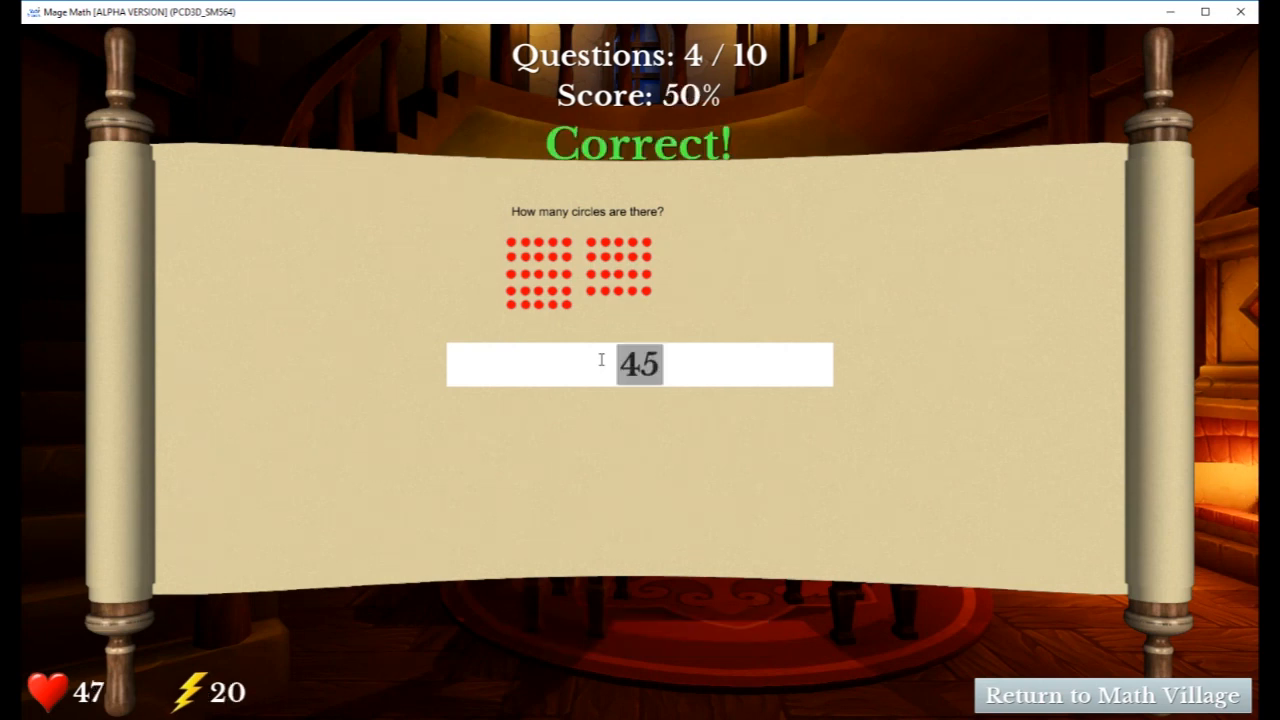